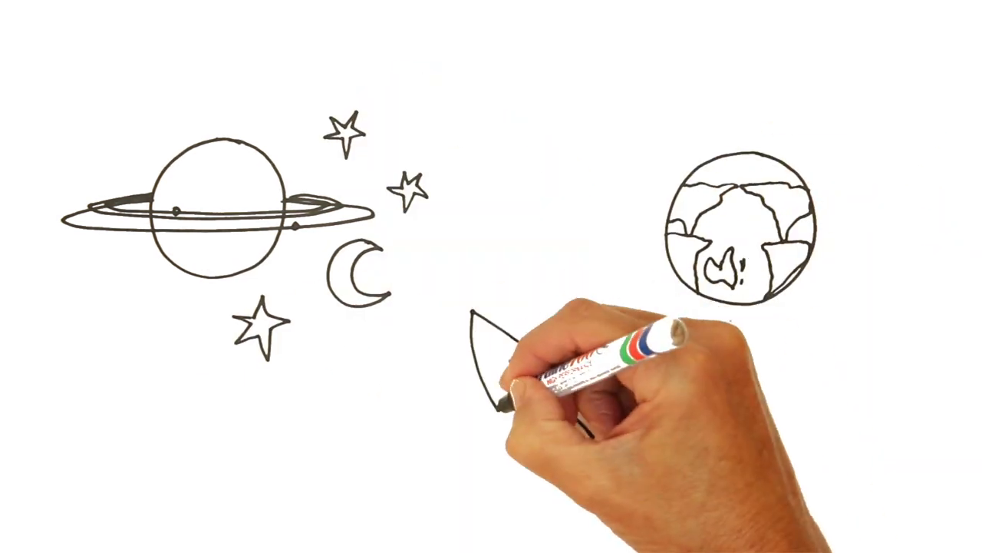
{"action": "mouse_move", "coordinate": [553, 400]}
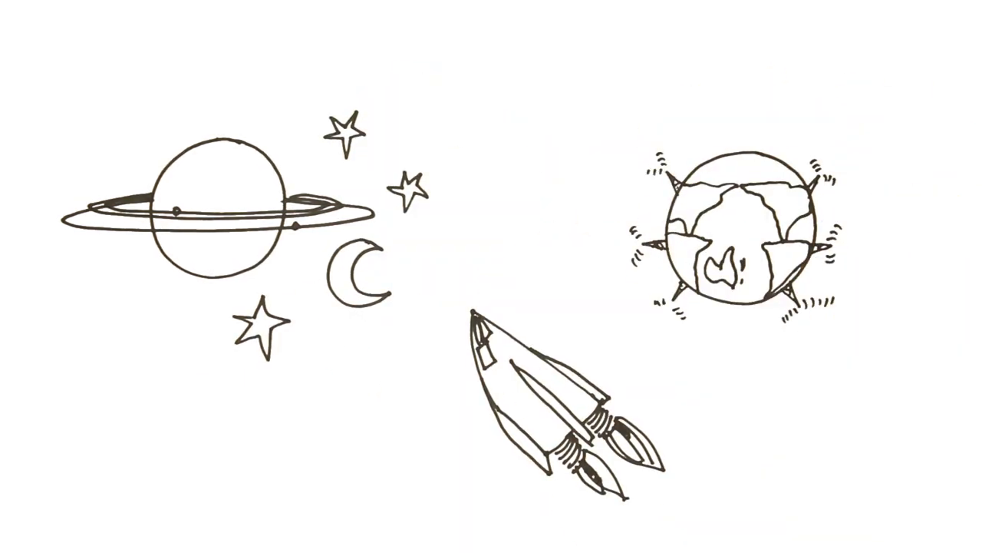